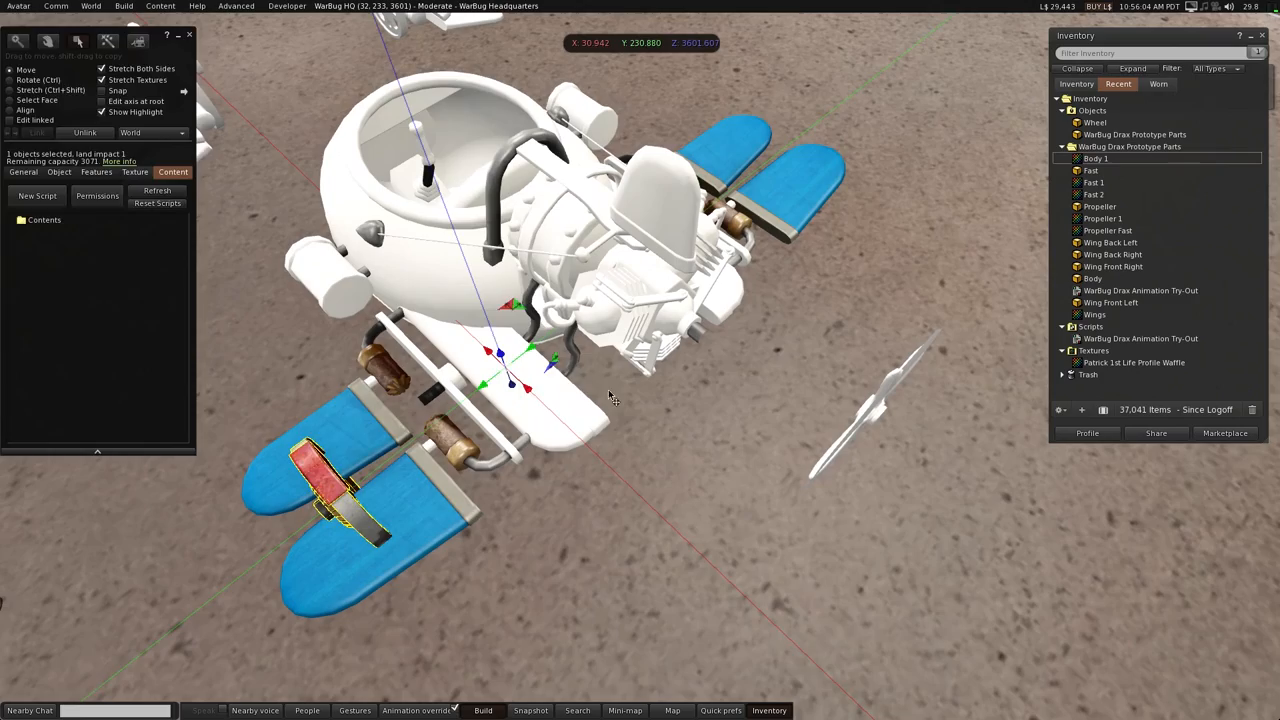
type("interior")
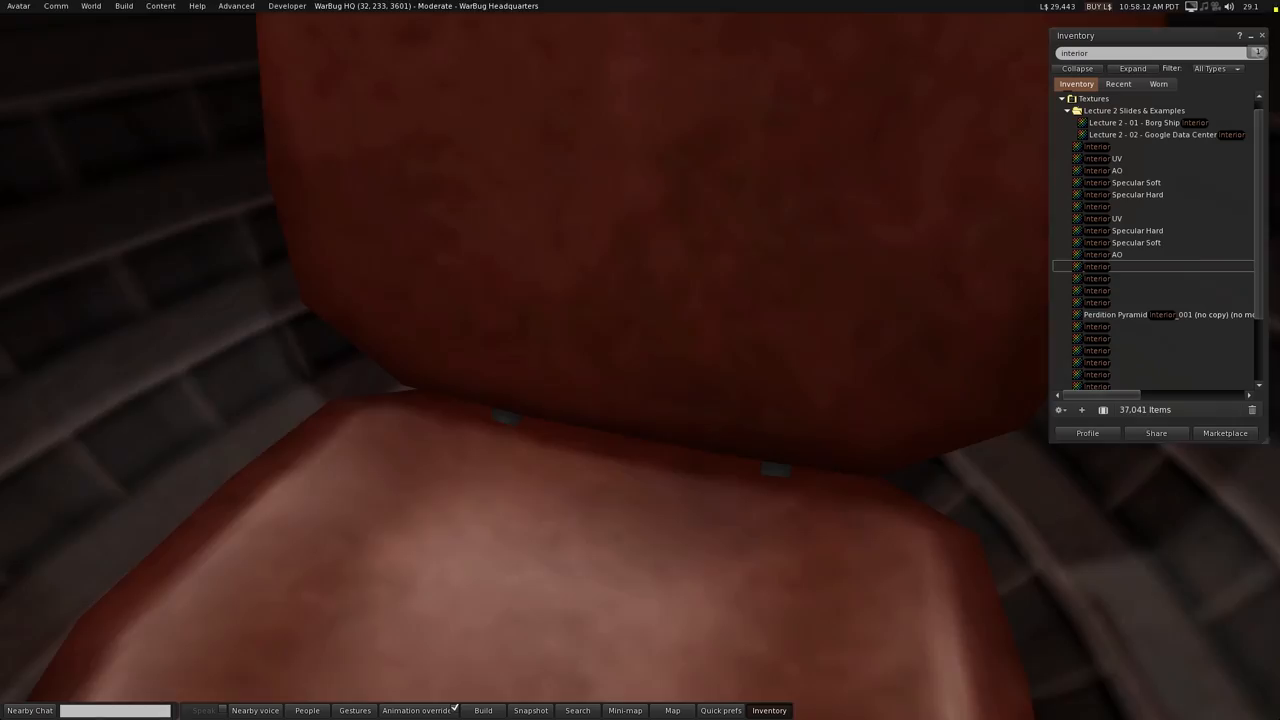